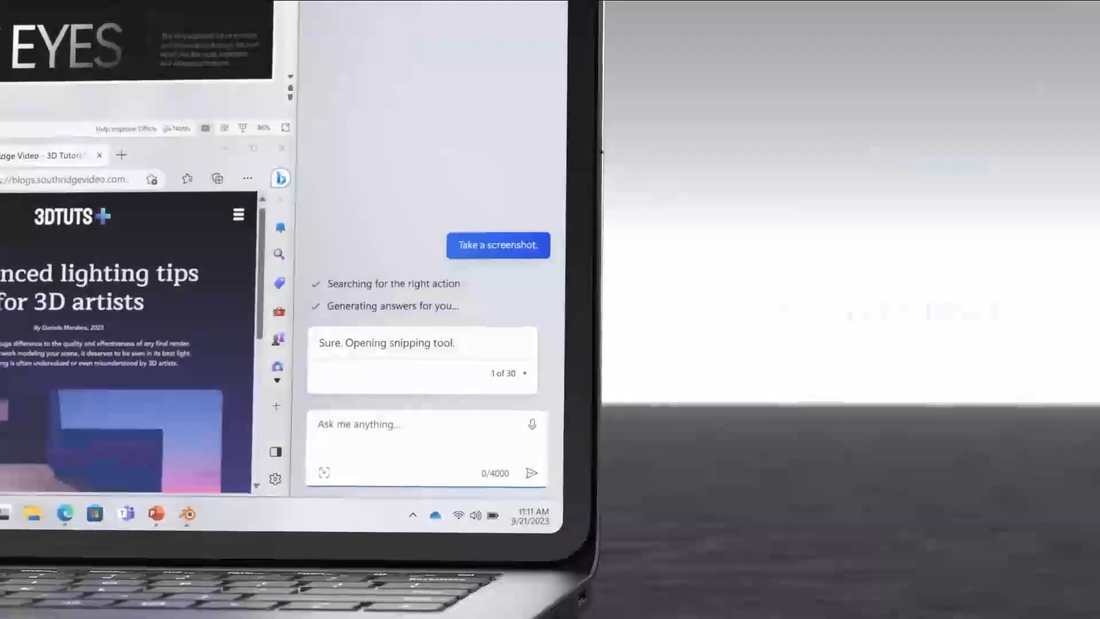
Send 'Take a screenshot' in the Copilot sidebar to launch the Snipping Tool.
click(497, 244)
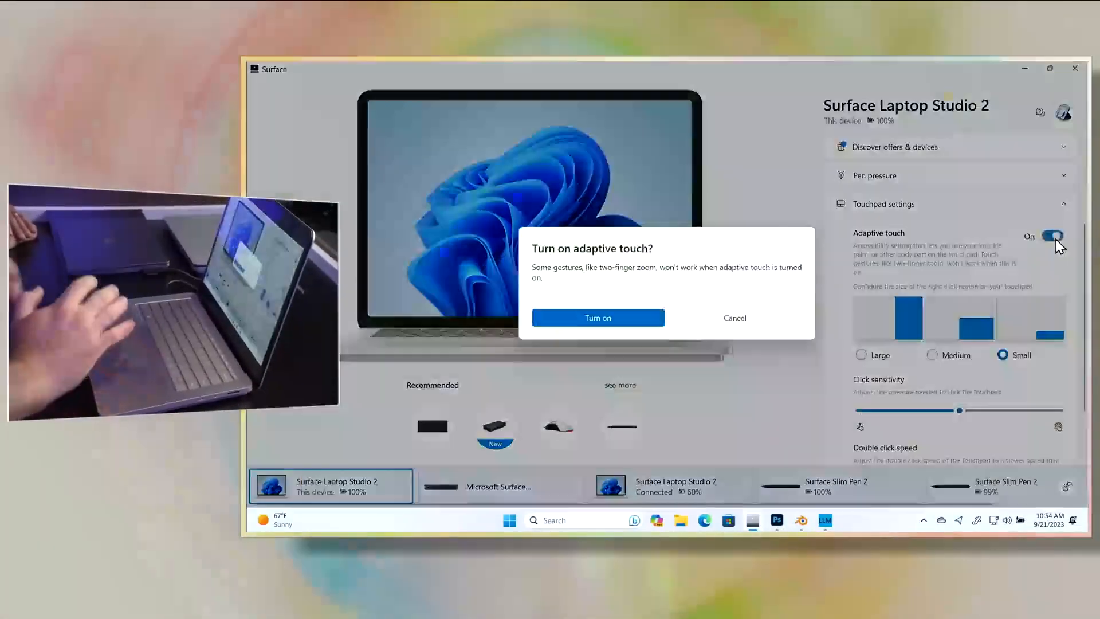
mouse_move(598, 317)
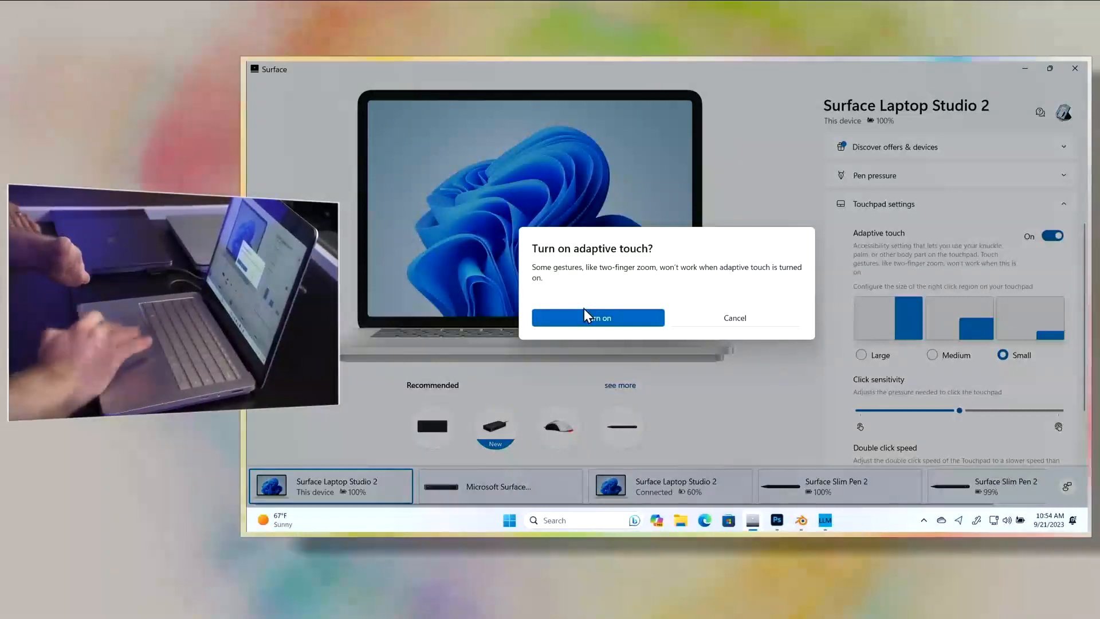
Confirm 'Turn on adaptive touch?' for the Surface Laptop Studio 2 touchpad.
click(597, 317)
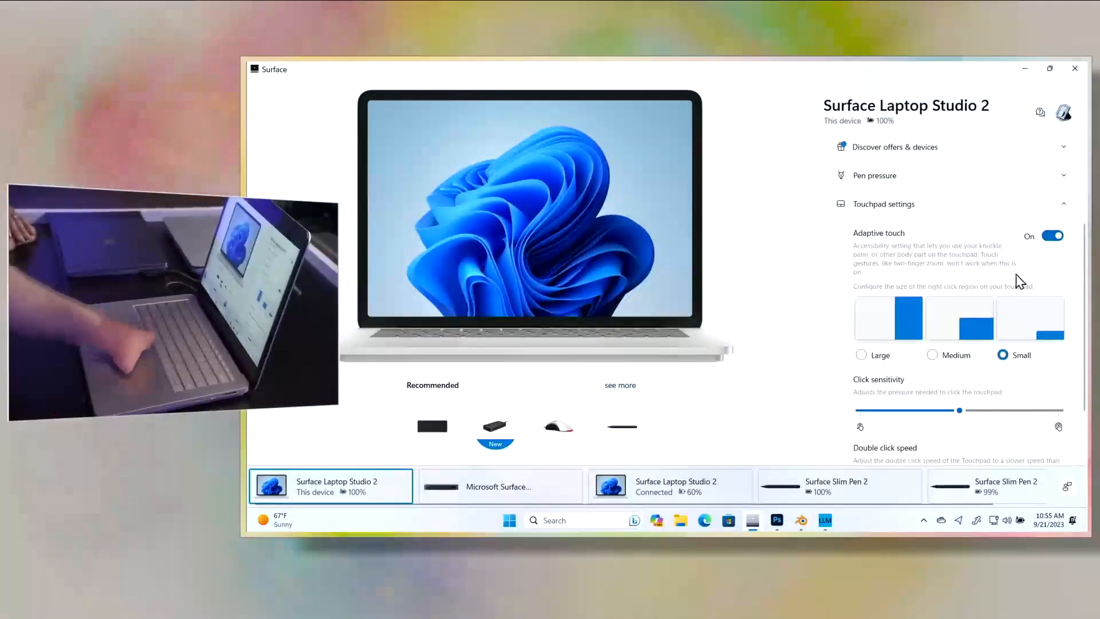
mouse_move(494, 408)
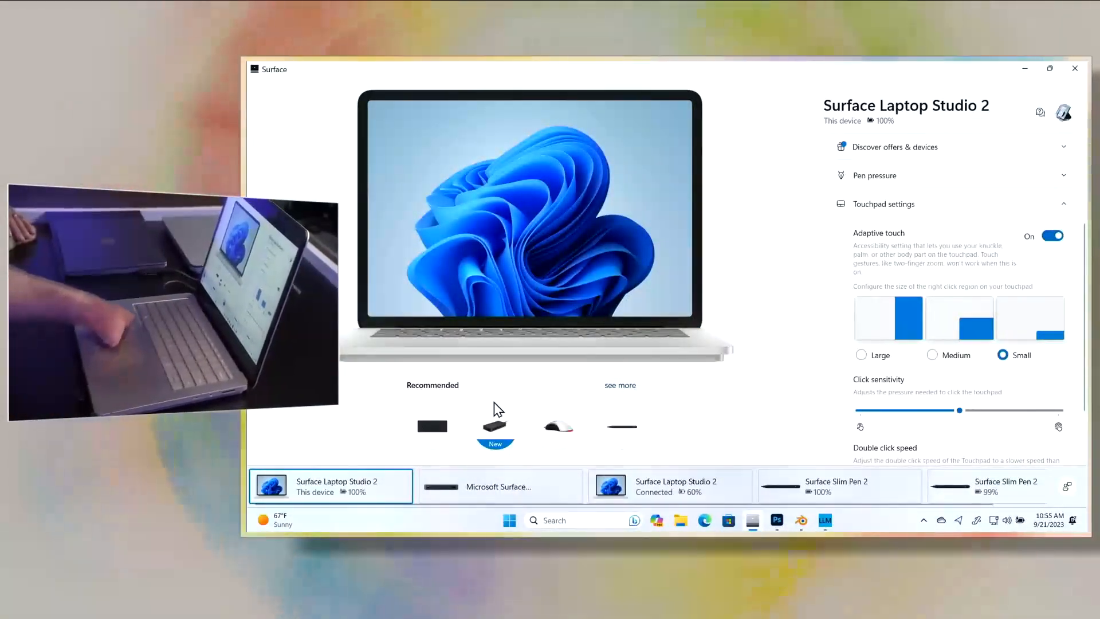
mouse_move(639, 362)
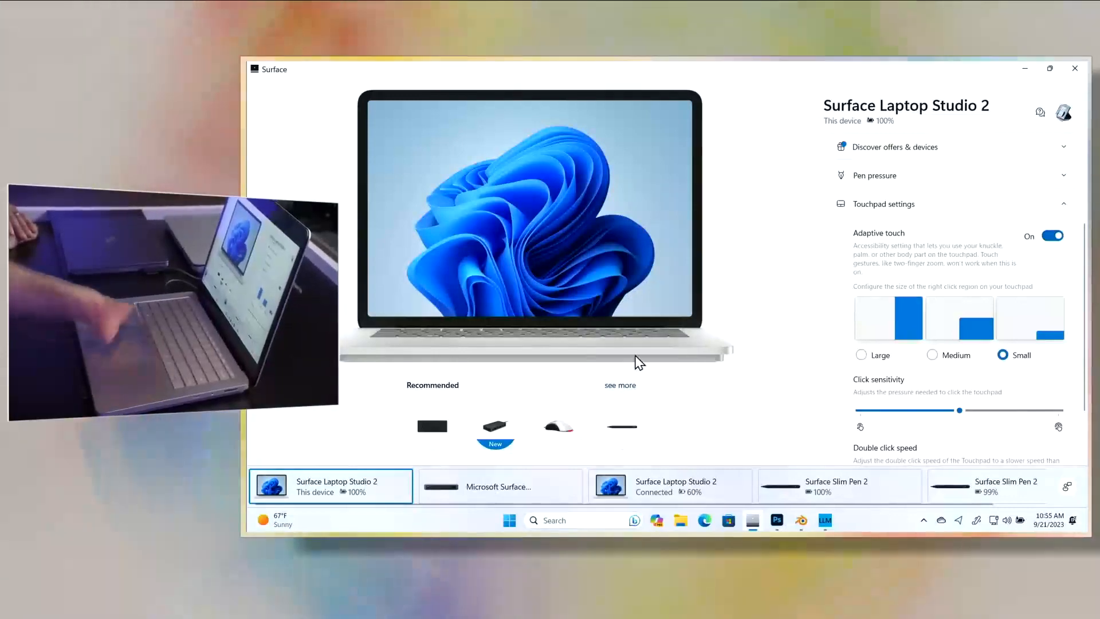
mouse_move(870, 325)
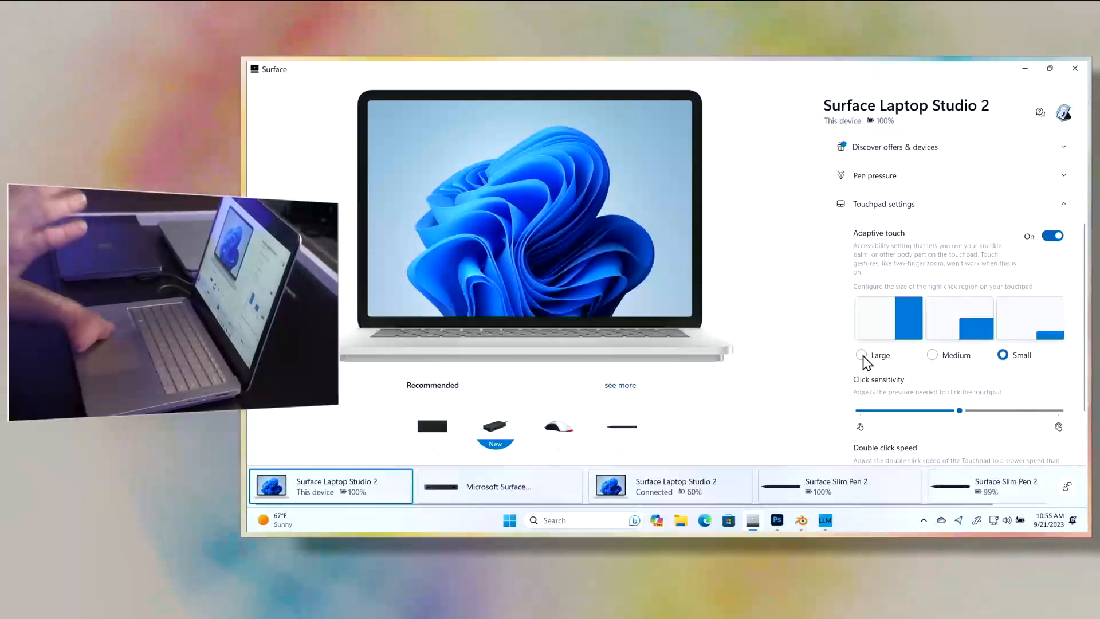
click(862, 355)
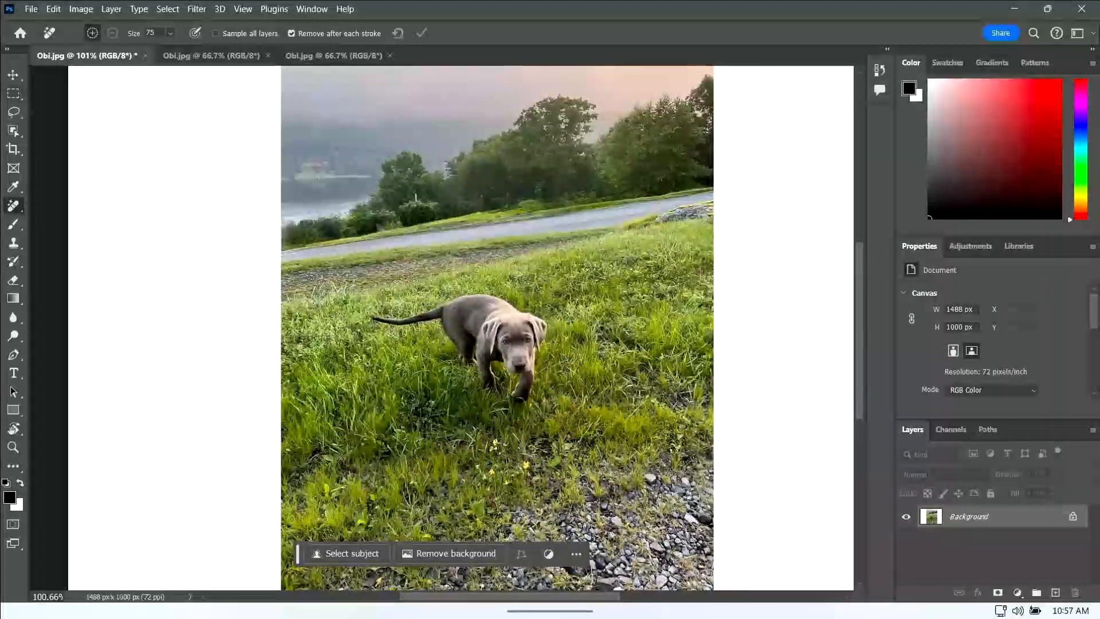
Select the empty white sides around the puppy photo and run Generative Fill with a blank prompt.
drag(315, 104, 419, 114)
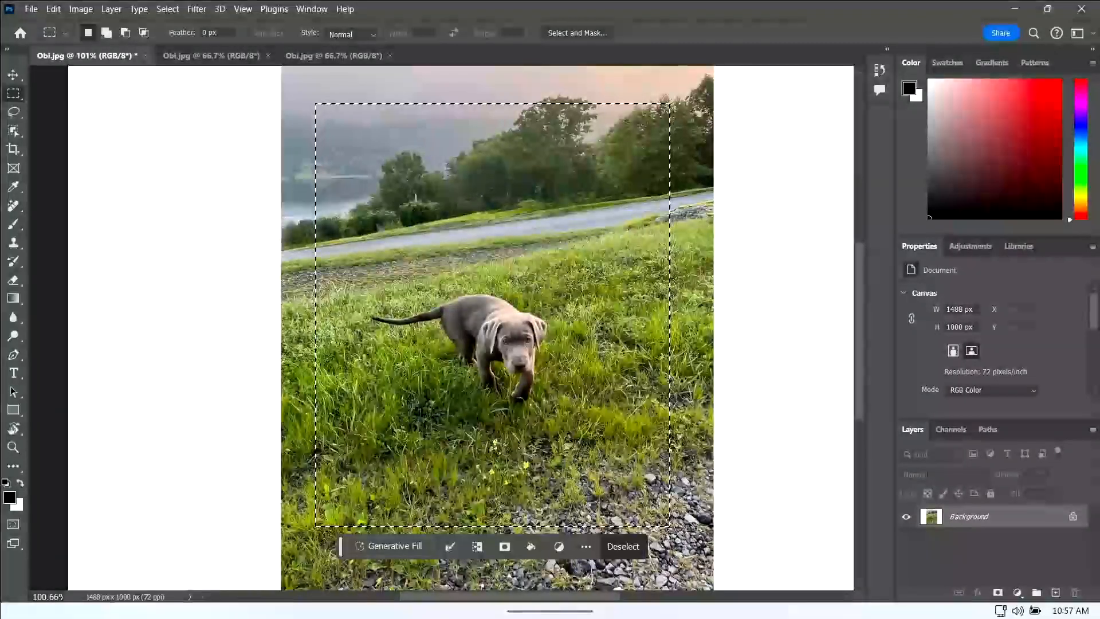
click(394, 546)
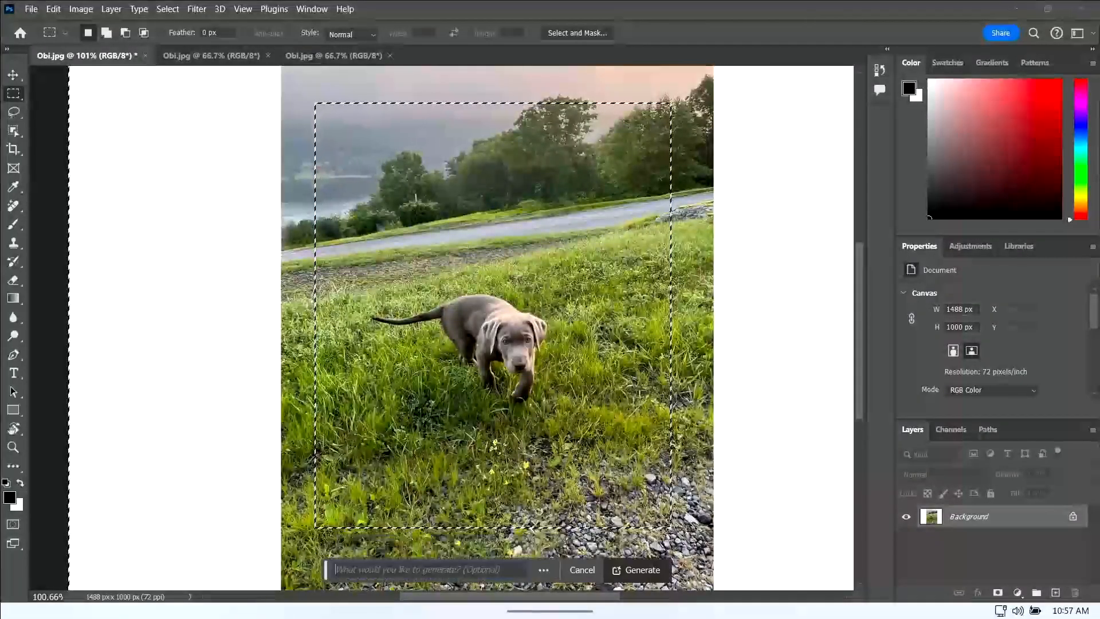
click(641, 570)
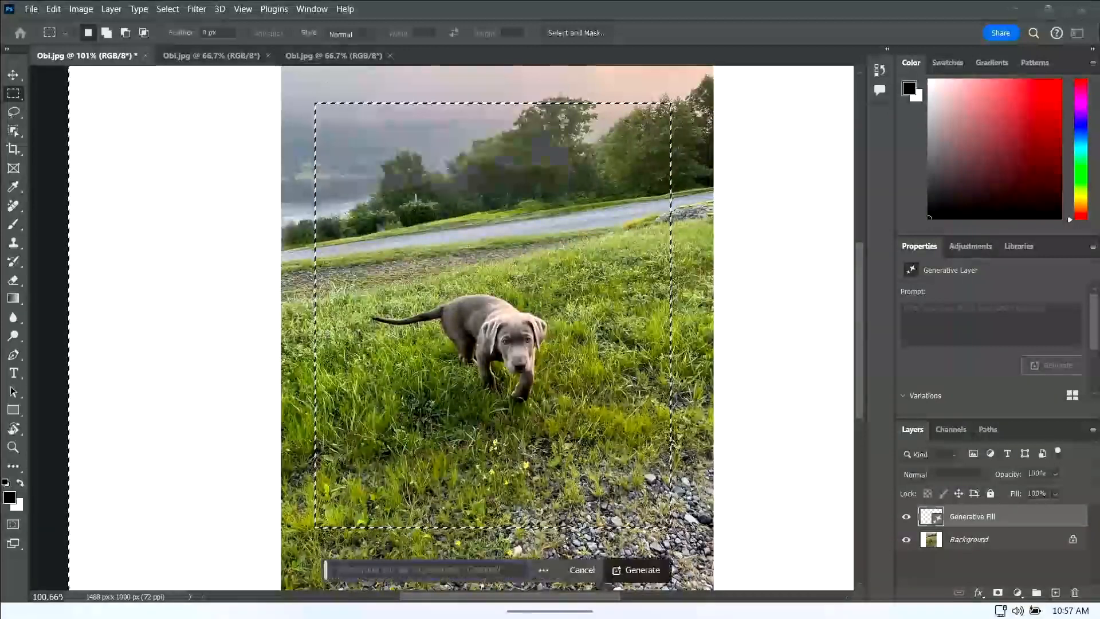
Finish generating side scenery for the puppy photo, then open the Blender Dog Run scene.
click(641, 569)
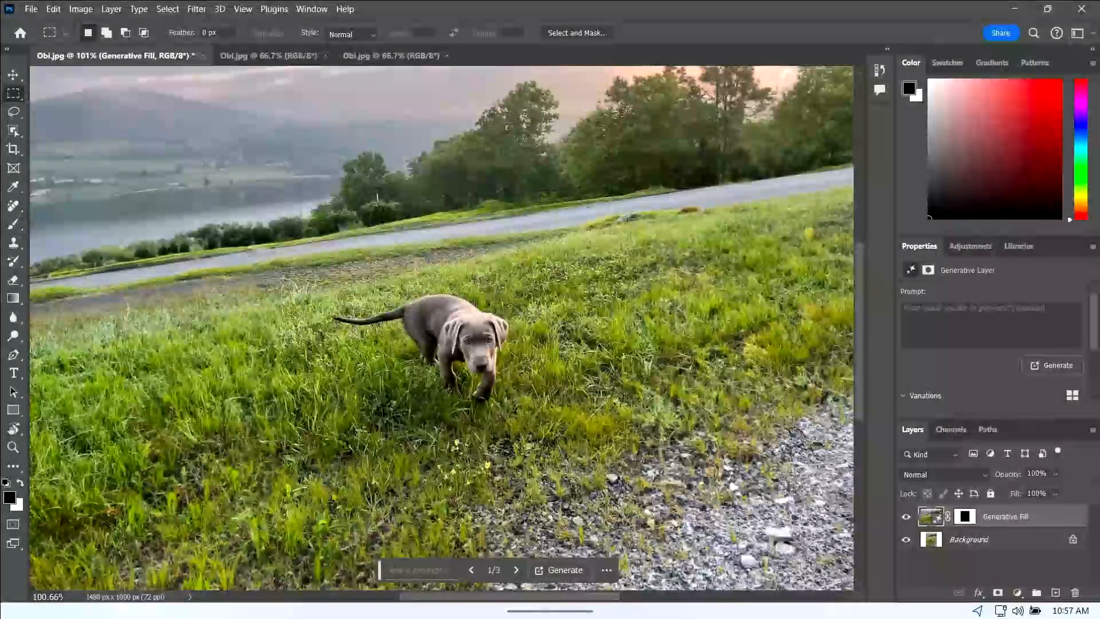
click(723, 603)
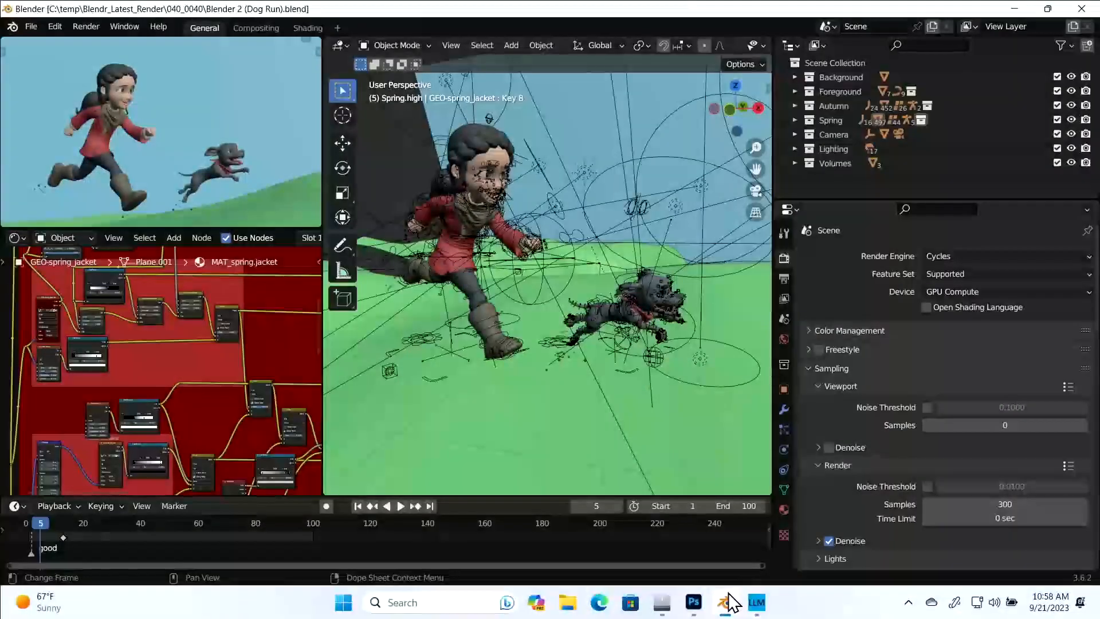